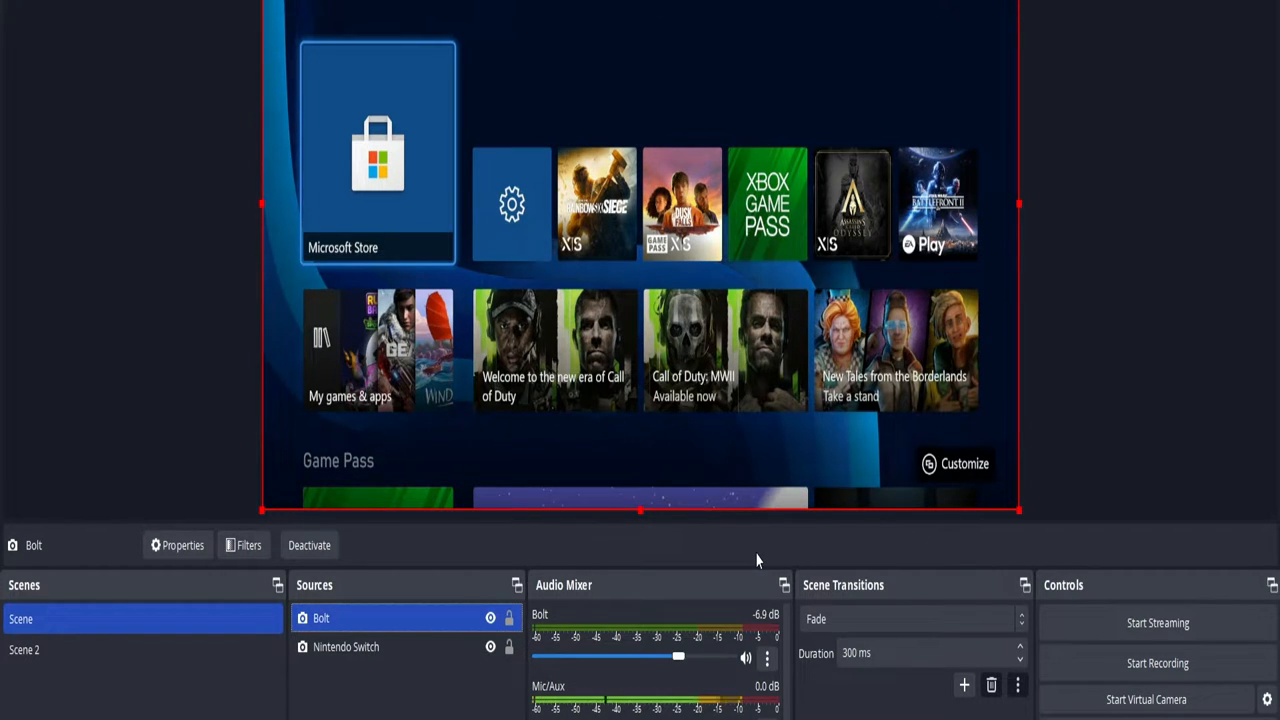
Change the Bolt source's device to OBS Virtual Camera and confirm with OK
click(1157, 663)
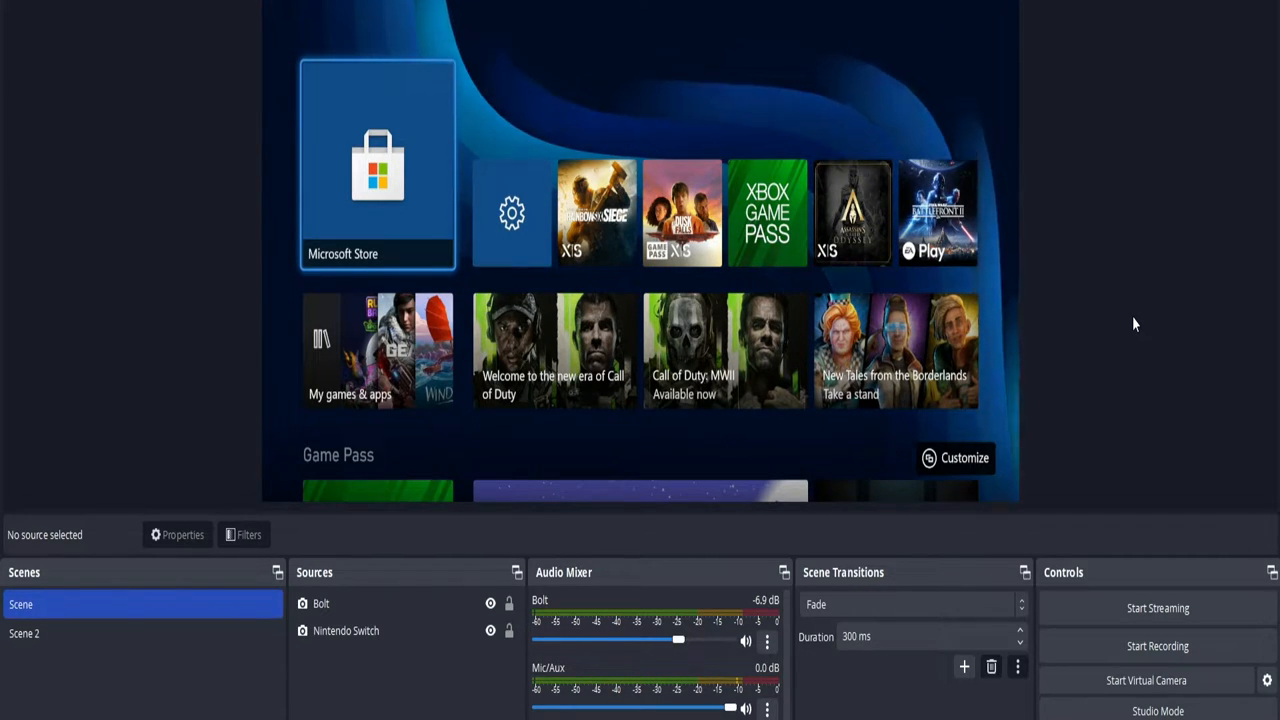
click(322, 603)
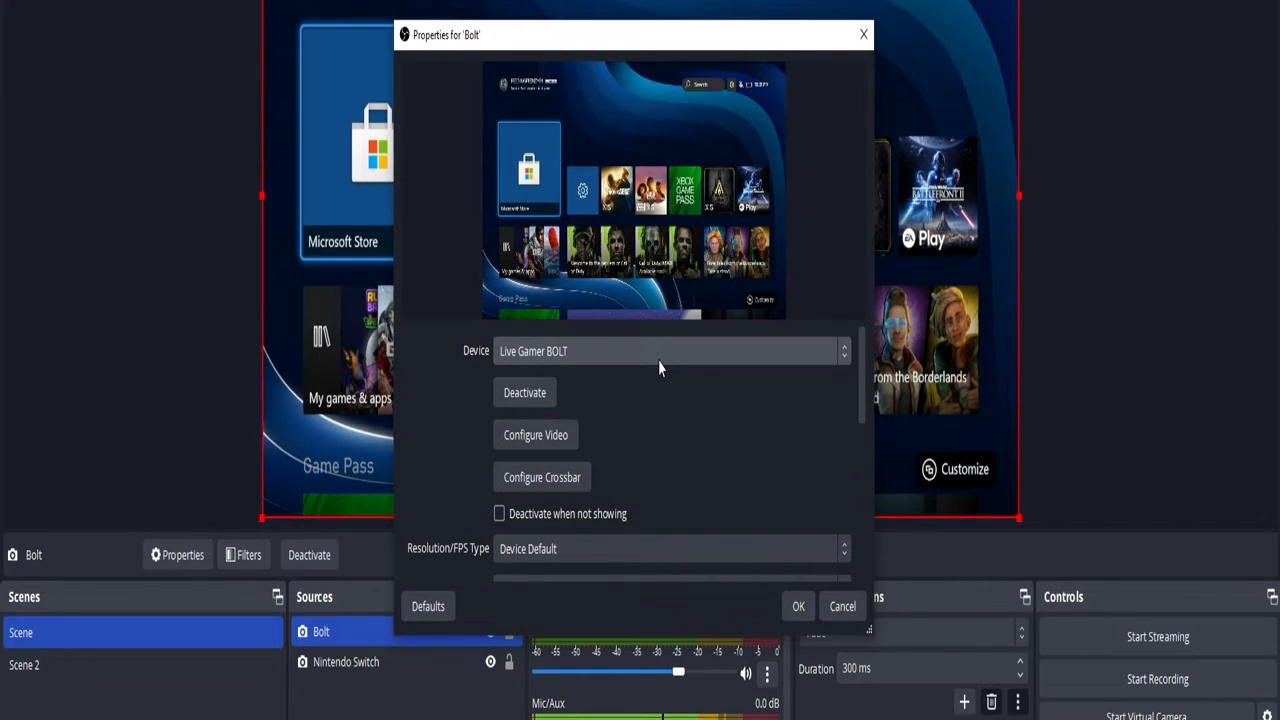
mouse_move(708, 352)
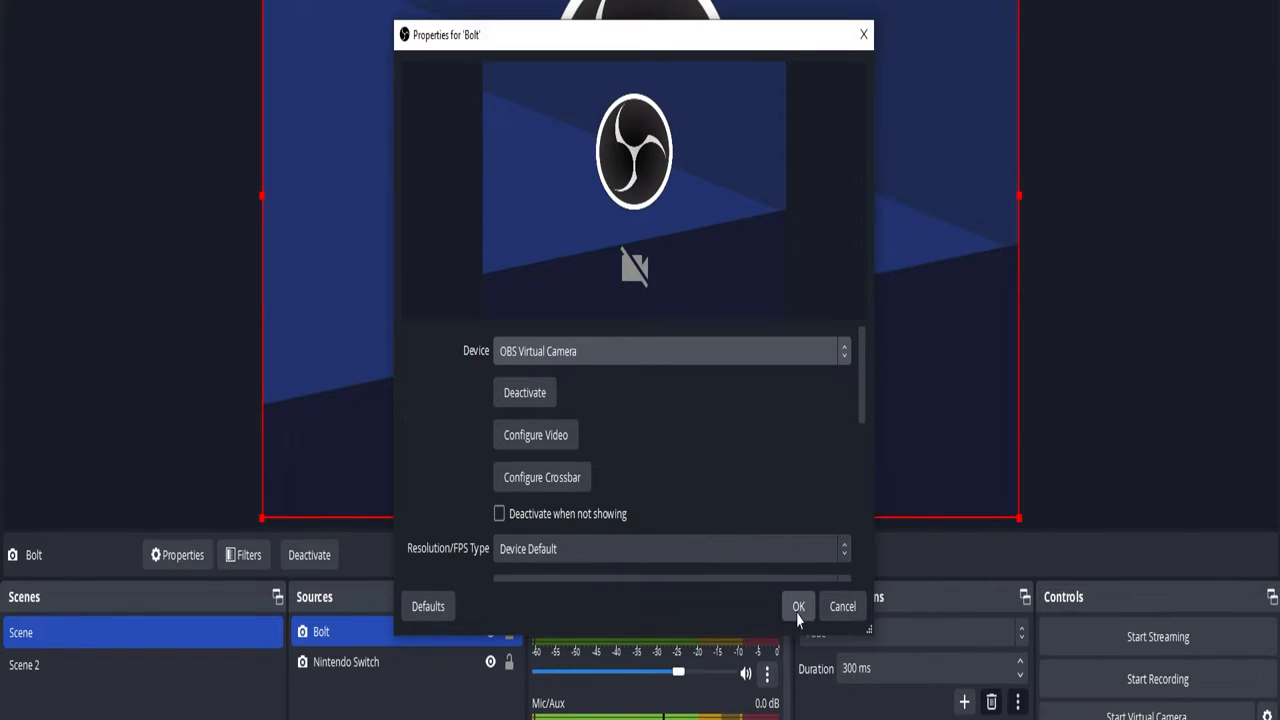
click(798, 606)
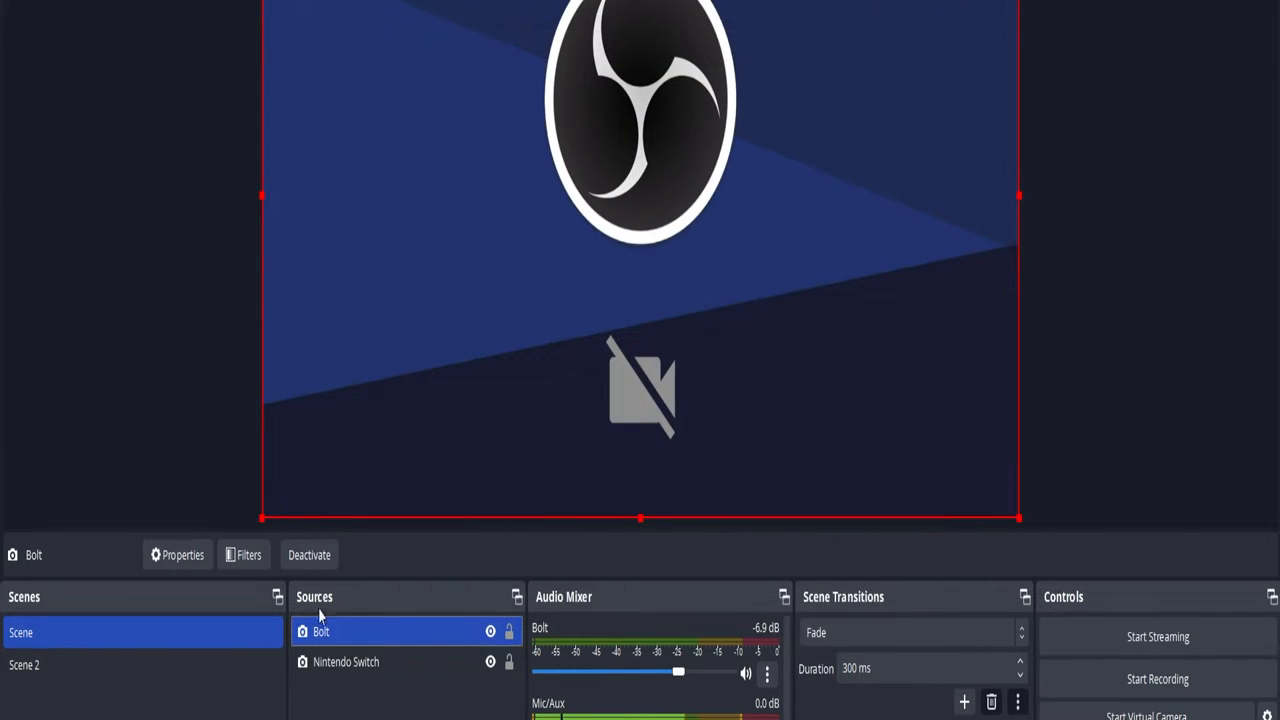